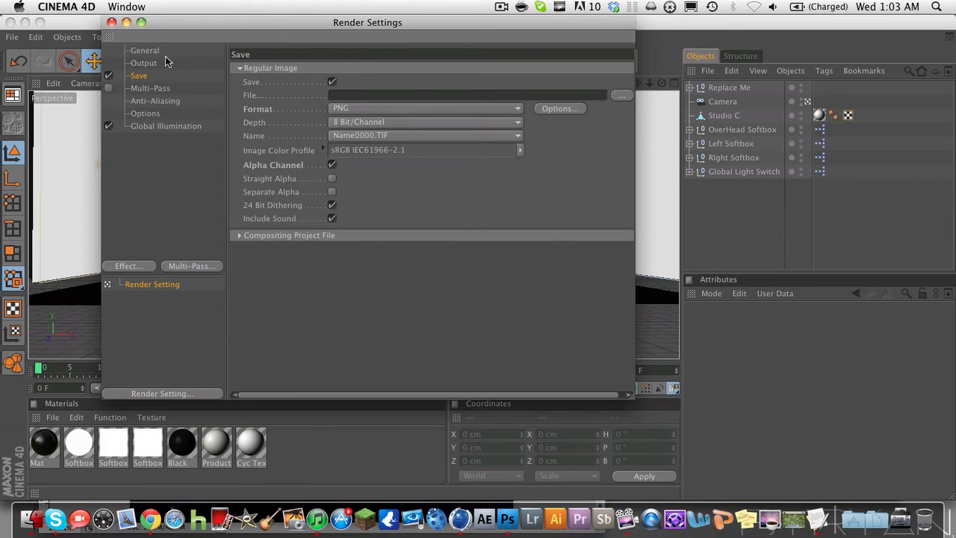
Review output resolution and image format, leaving the alpha channel enabled.
click(143, 62)
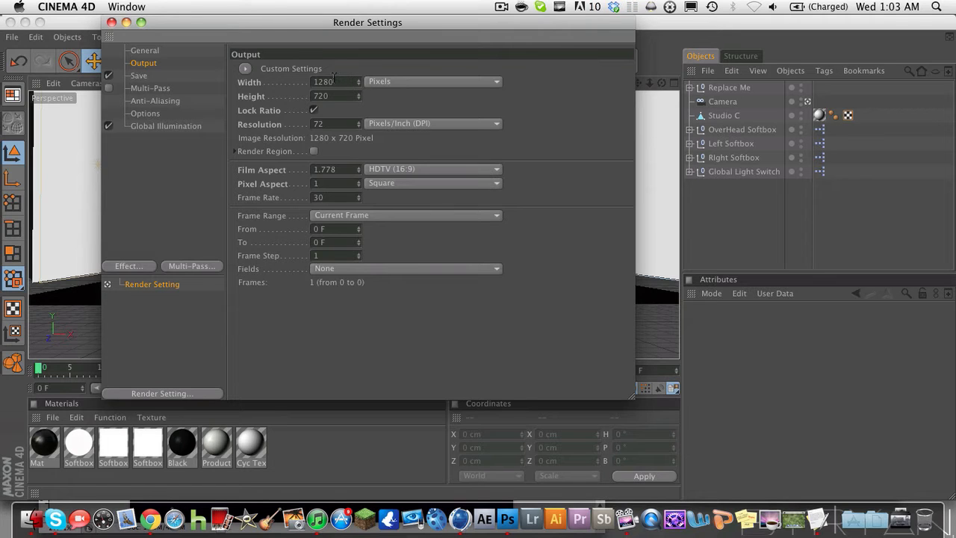
click(138, 76)
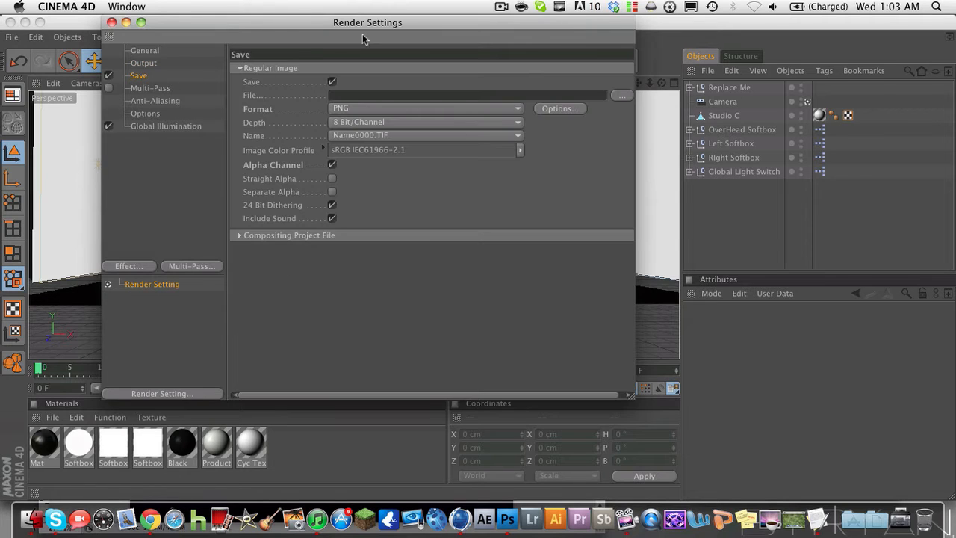
click(424, 108)
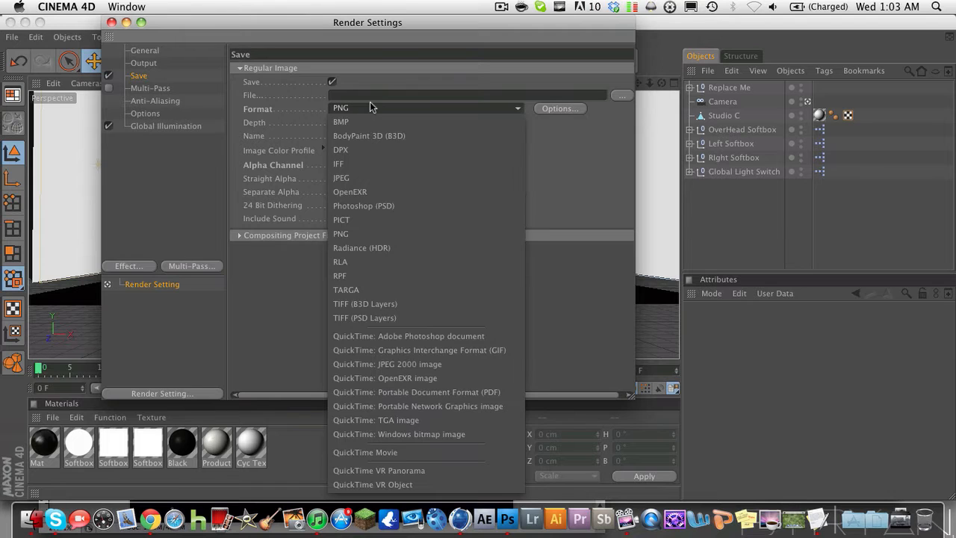
mouse_move(385, 290)
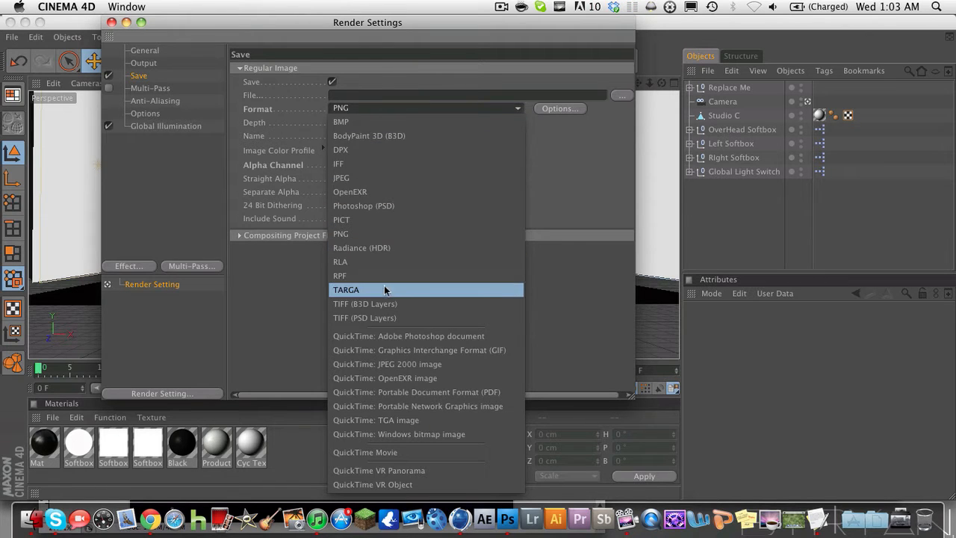
mouse_move(382, 286)
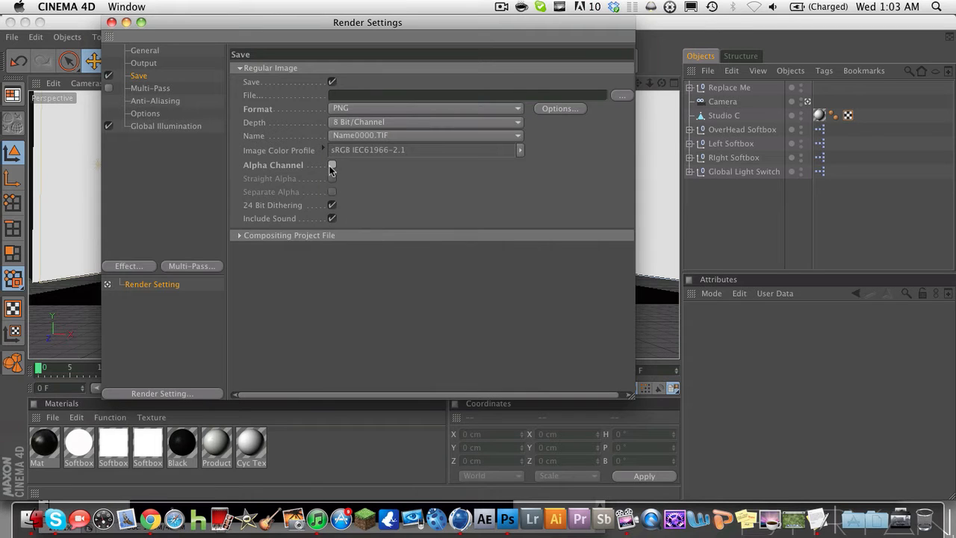
click(333, 165)
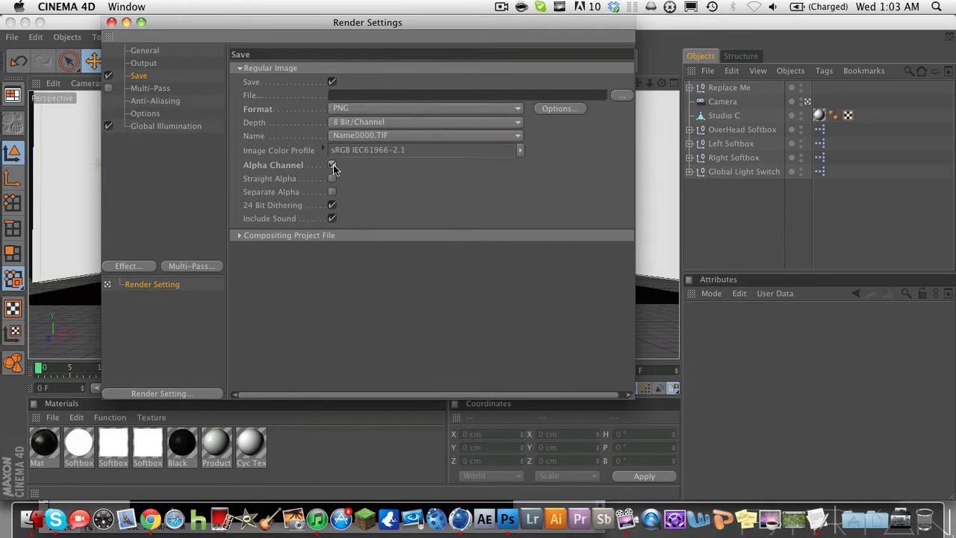
click(333, 165)
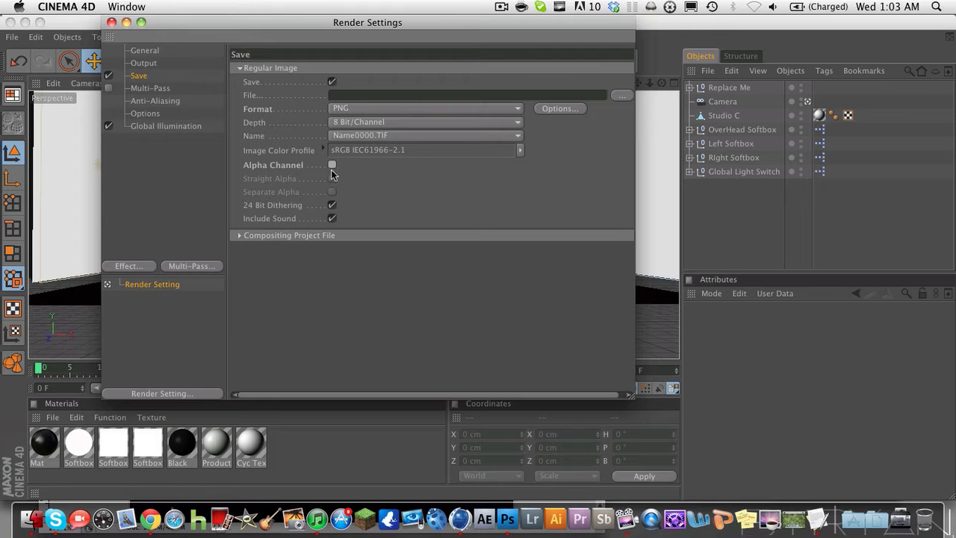
click(332, 164)
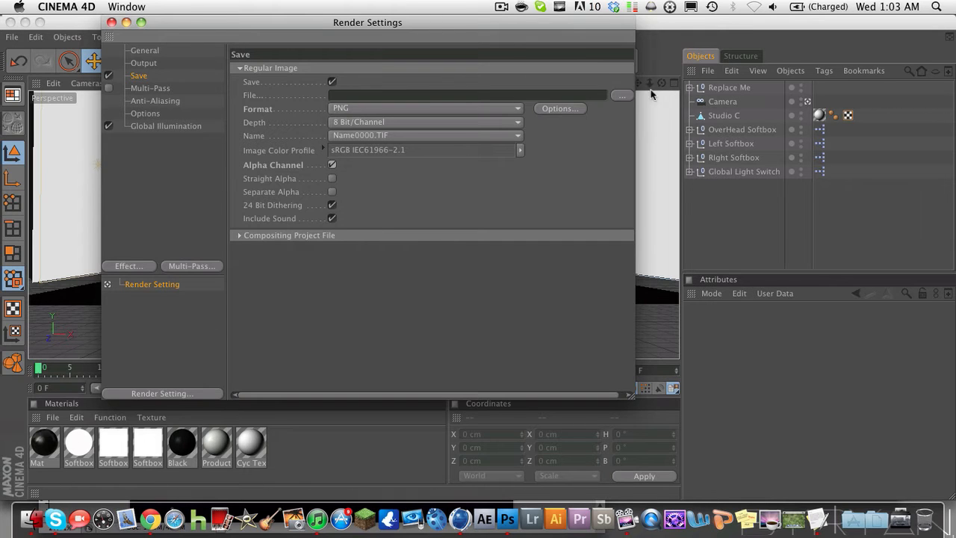
Set the render output file to 'test alpha objects' in the Graphics folder.
click(621, 95)
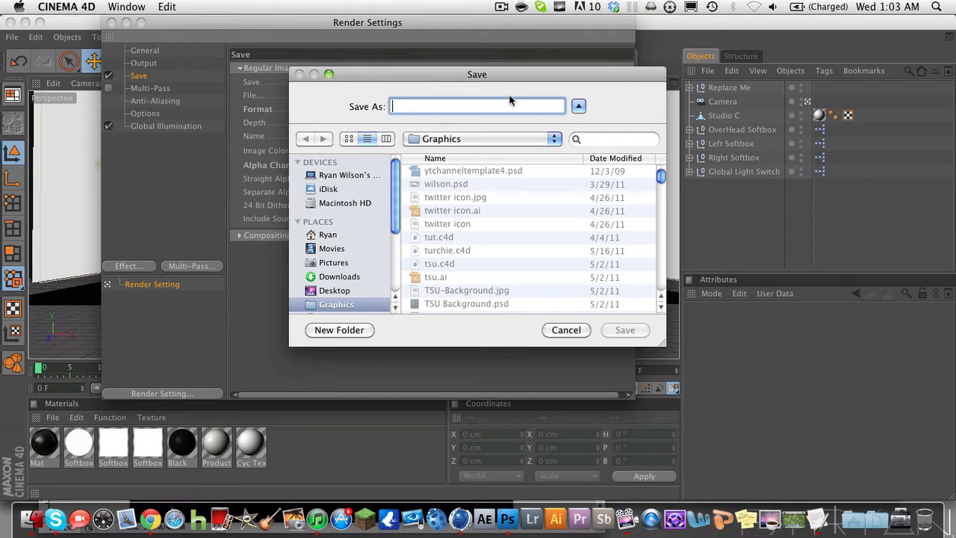
text(test)
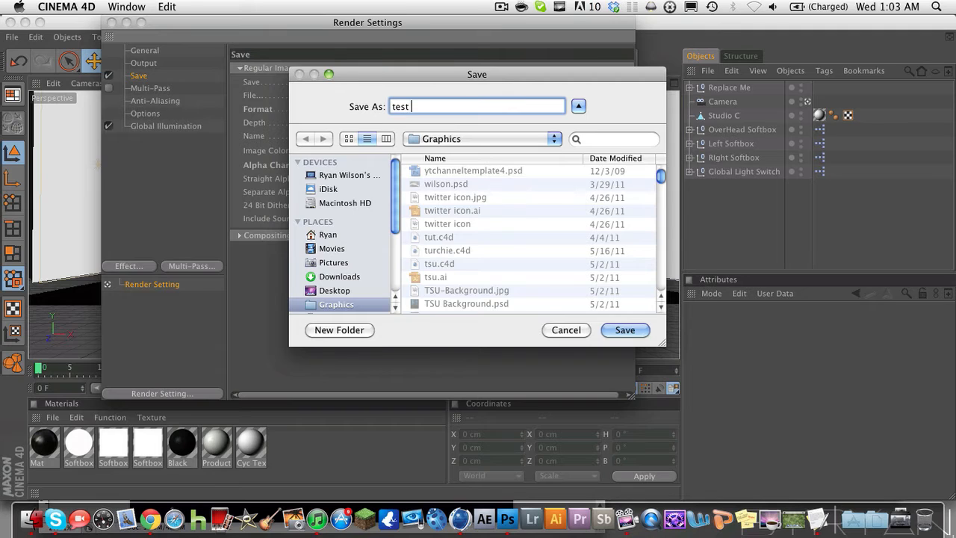
text(alpha)
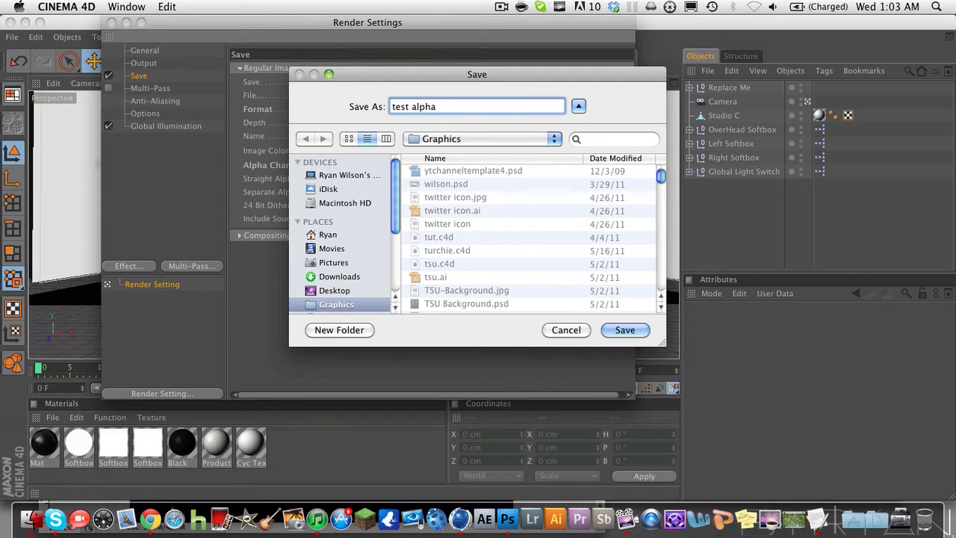
text(objects)
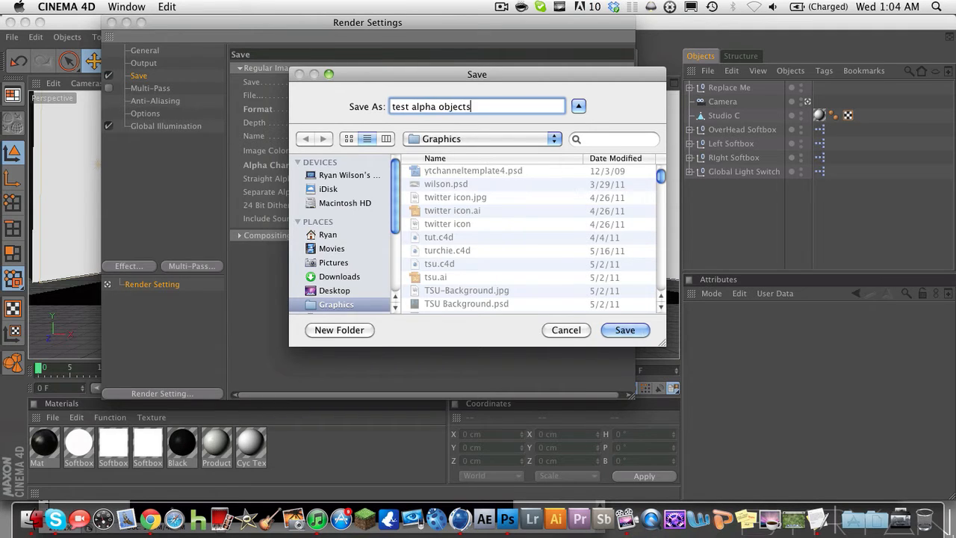
click(625, 331)
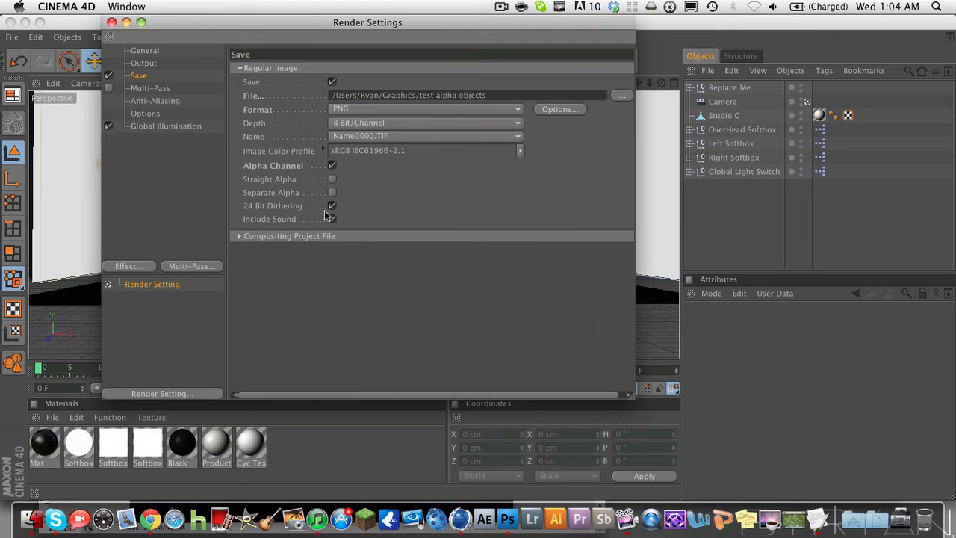
Check the Options and Output pages, then close the Render Settings window.
click(145, 113)
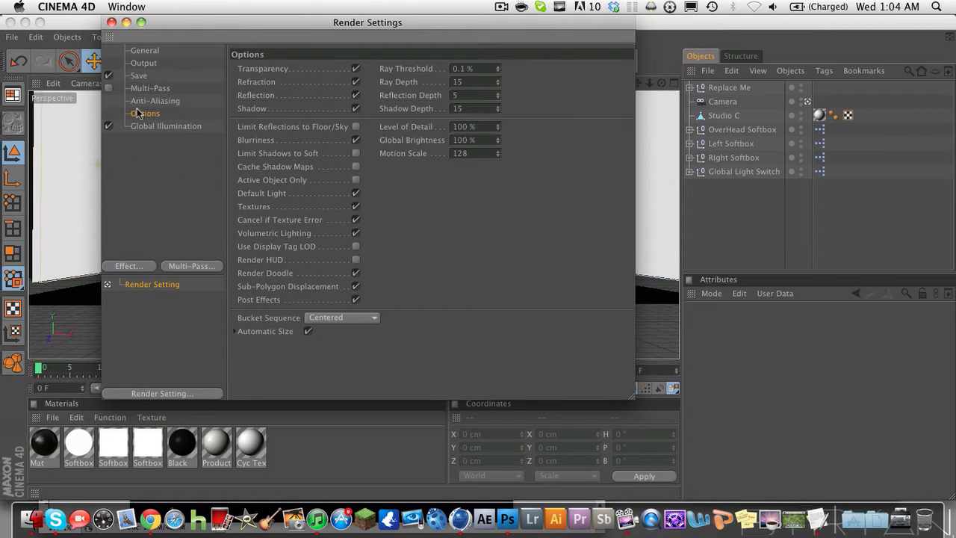
click(143, 62)
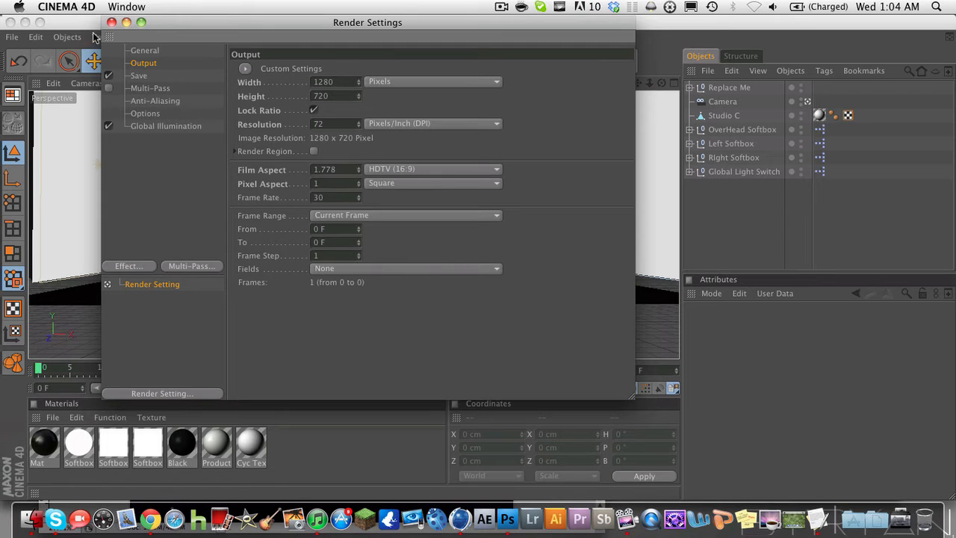
click(139, 75)
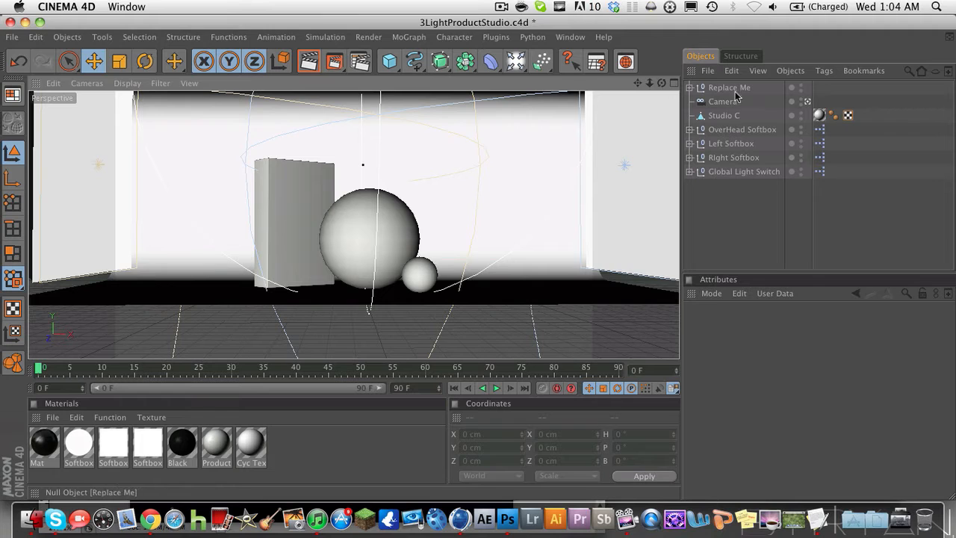
click(728, 88)
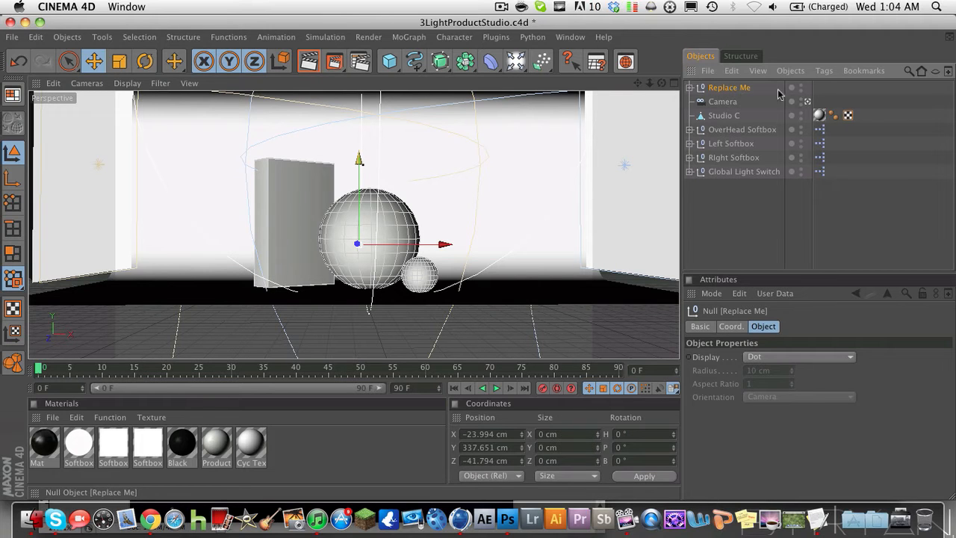
mouse_move(800, 98)
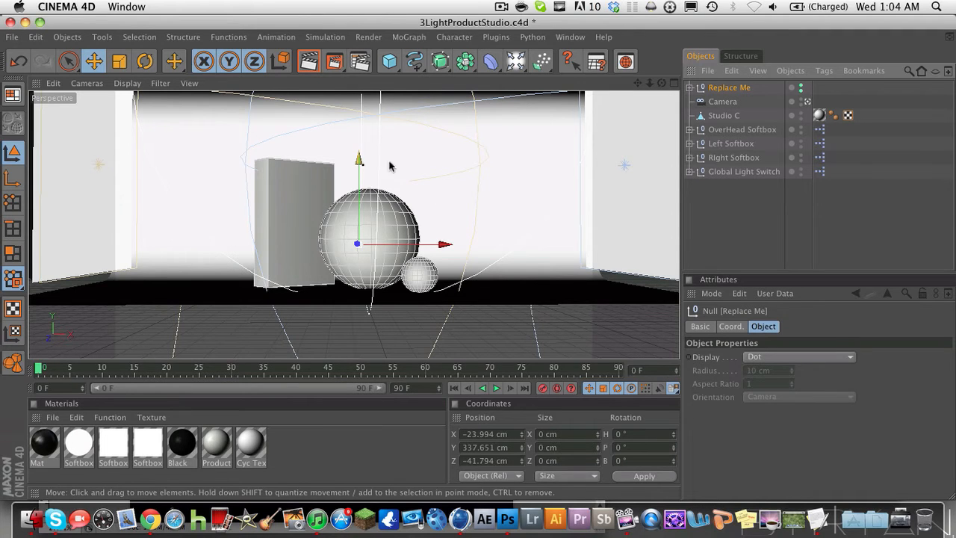
mouse_move(493, 172)
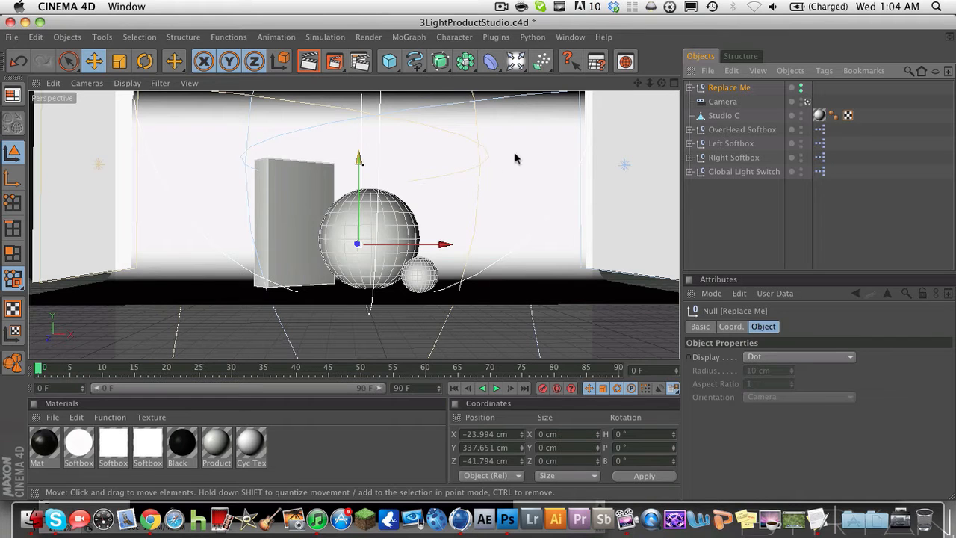
mouse_move(650, 170)
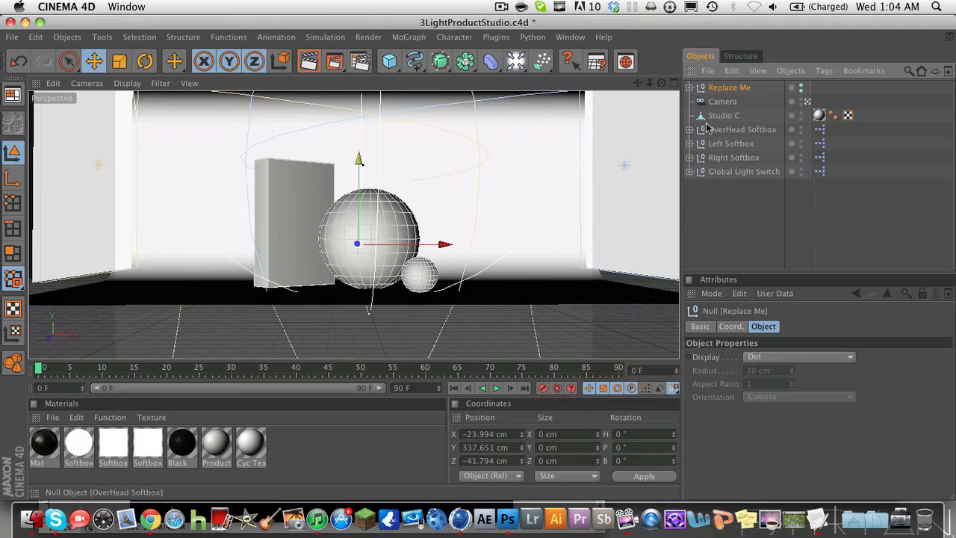
Select and delete the Studio C backdrop in the Object Manager.
click(725, 115)
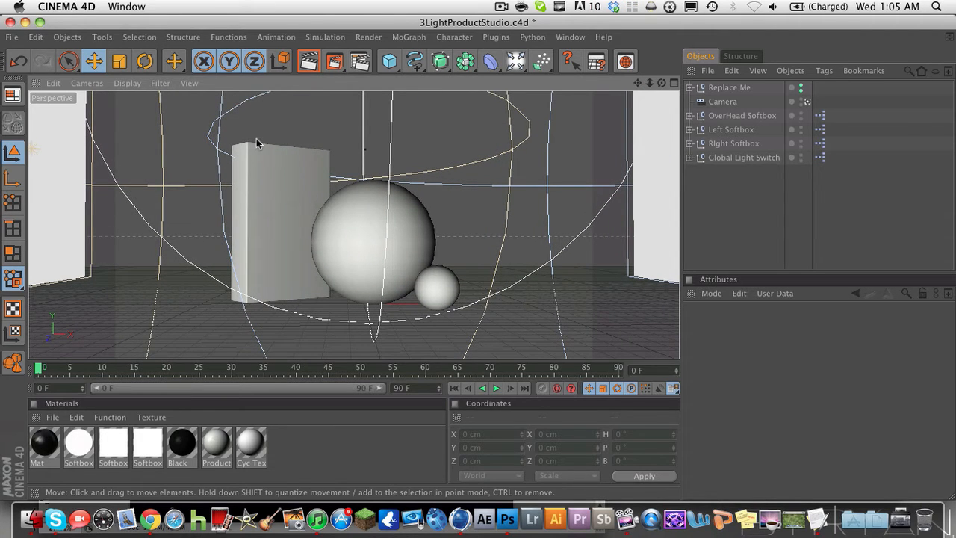
mouse_move(334, 68)
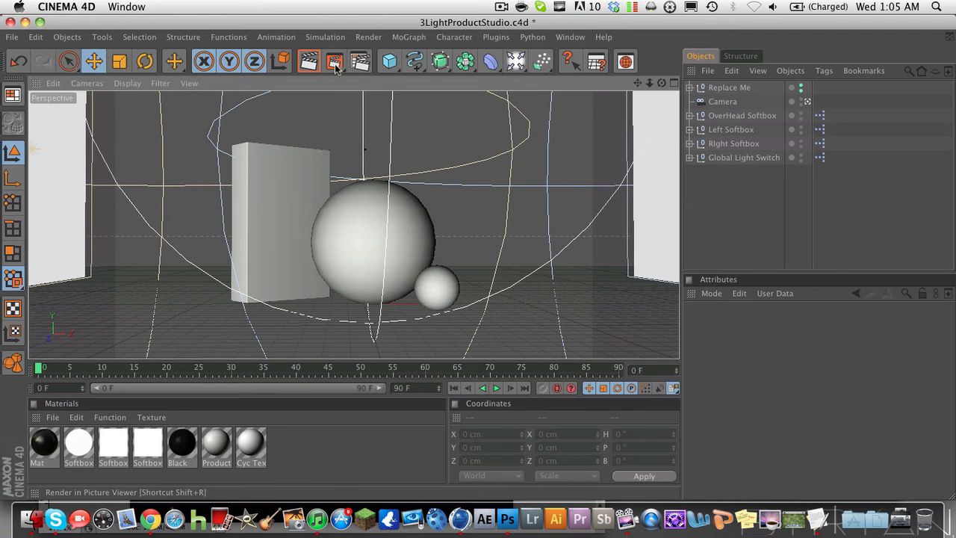
Render the box and two spheres to the Picture Viewer at 1280x720.
click(328, 58)
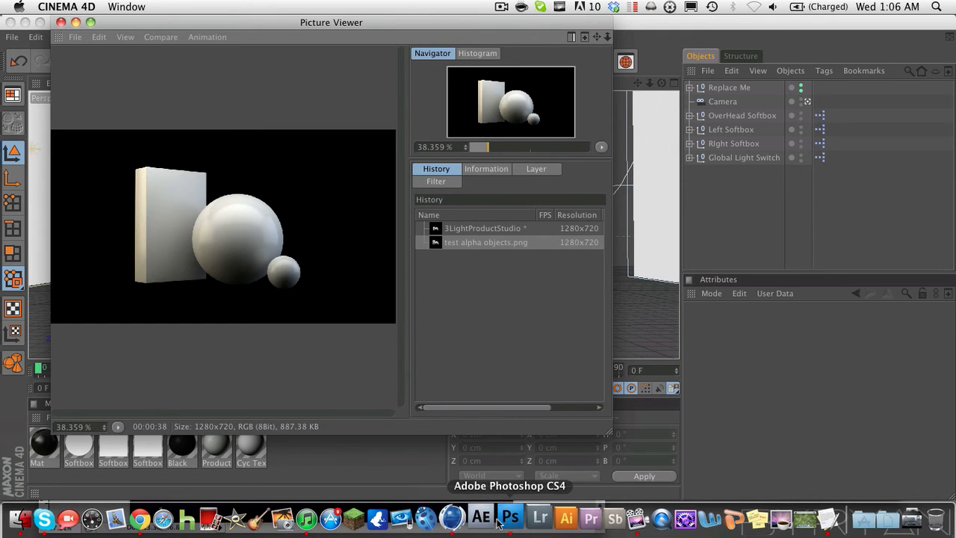
Switch to Photoshop and browse the Graphics folder in the Open dialog.
click(511, 517)
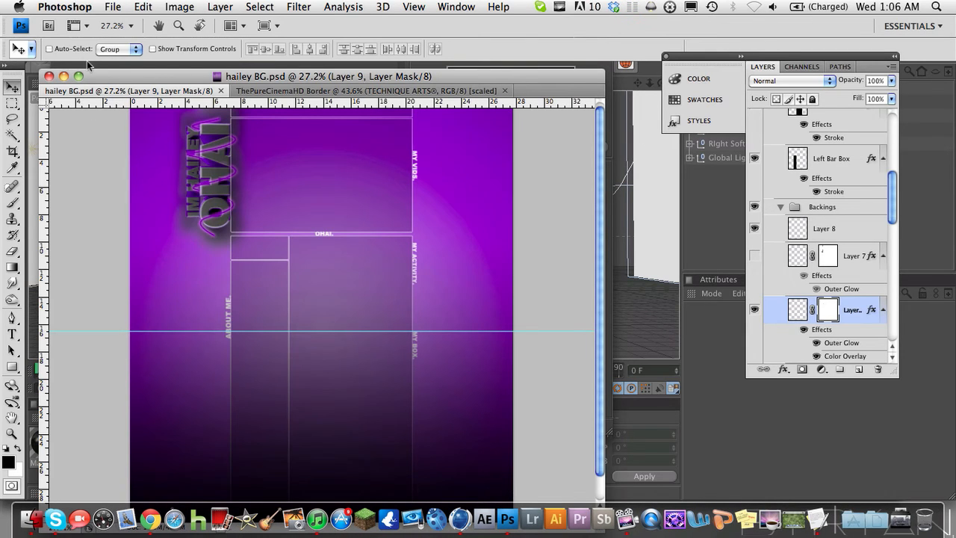
click(112, 6)
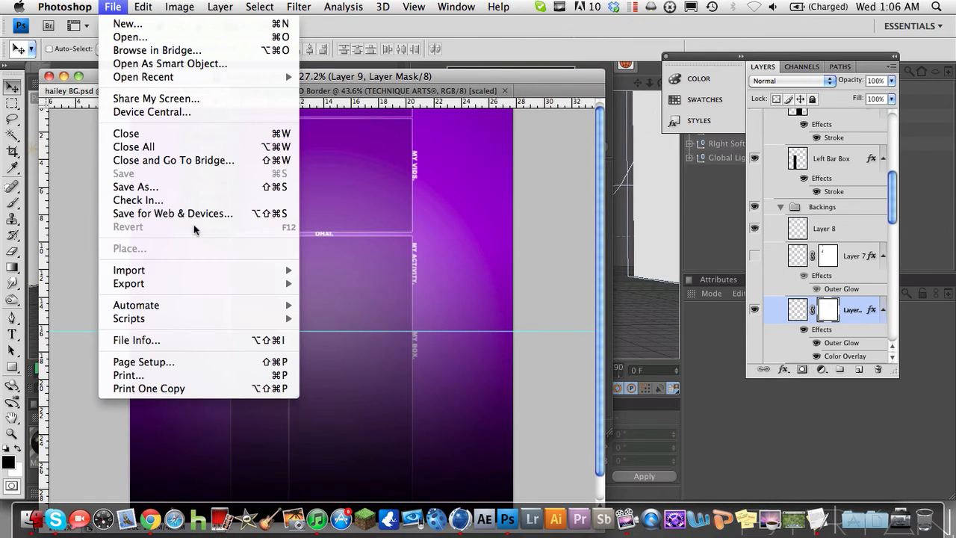
click(112, 7)
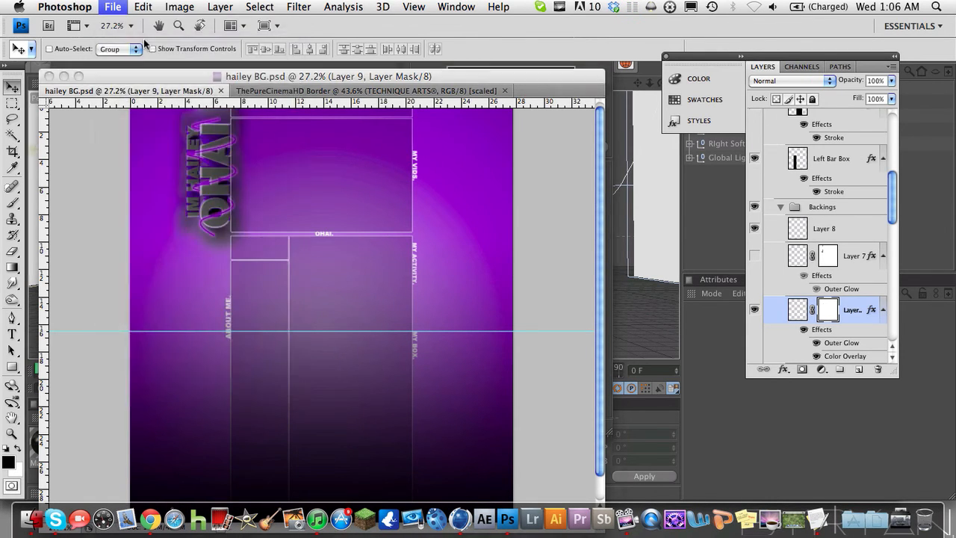
click(109, 6)
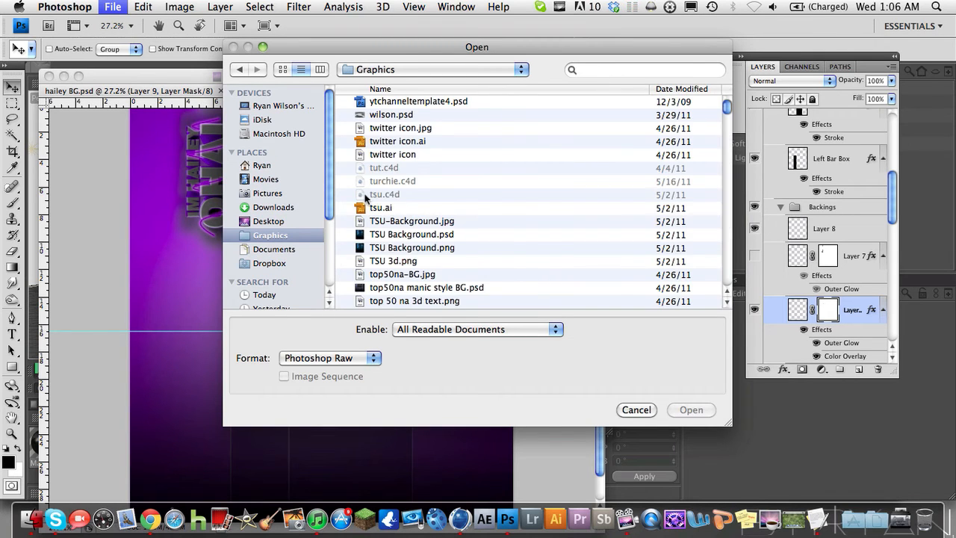
scroll(down, 3)
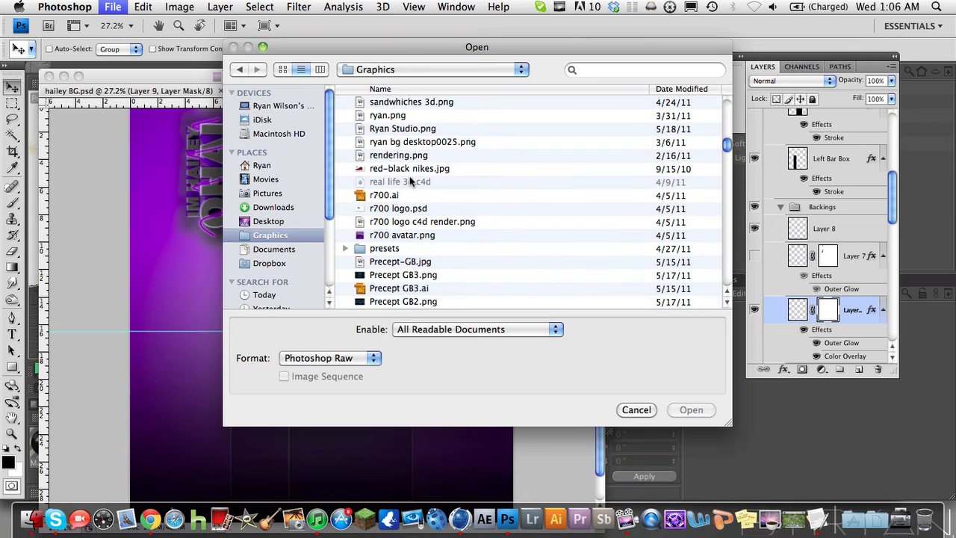
scroll(down, 3)
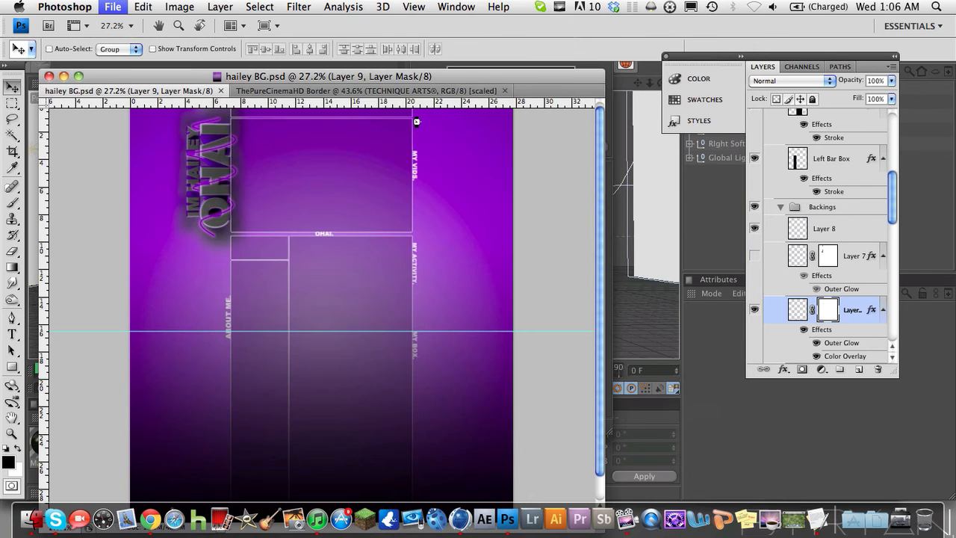
Open test alpha objects.png, showing the objects on a transparent checkerboard.
click(523, 90)
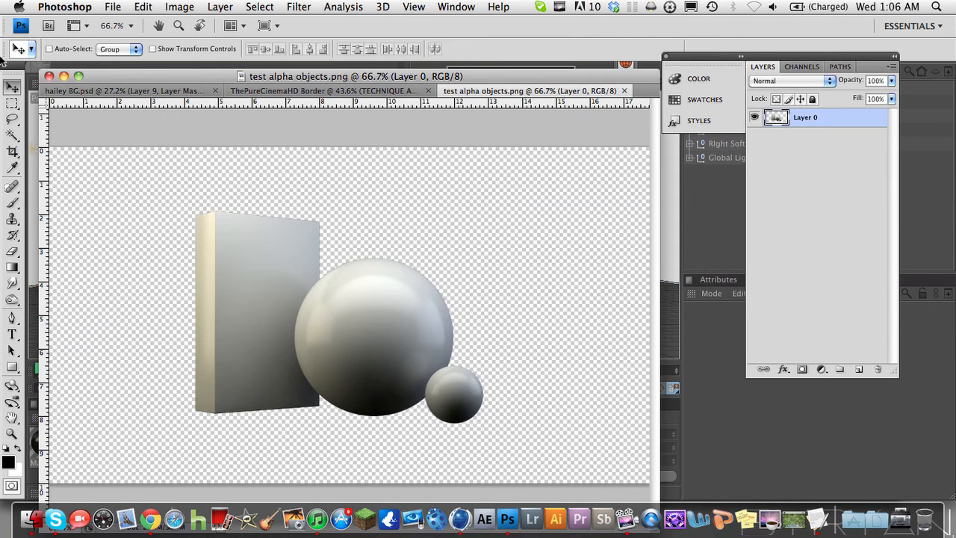
mouse_move(618, 183)
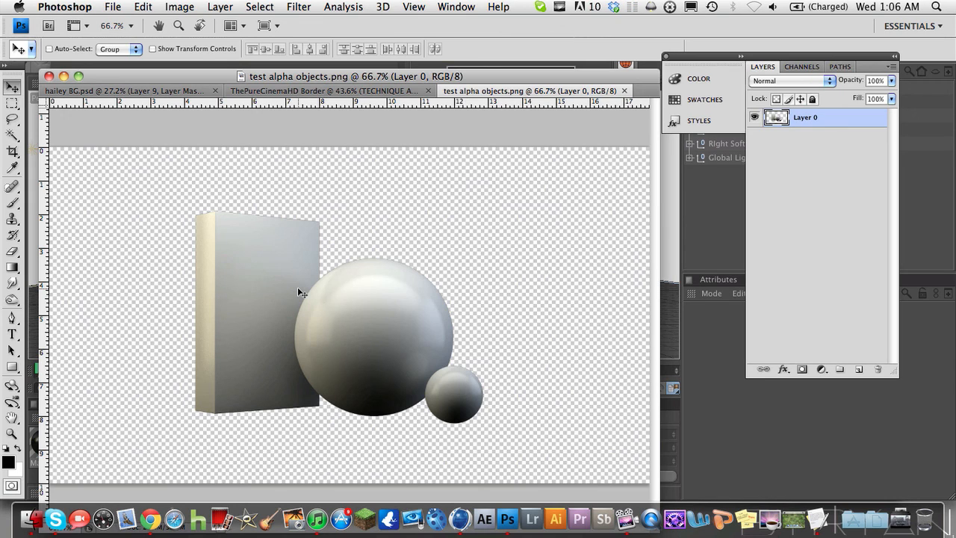
mouse_move(614, 533)
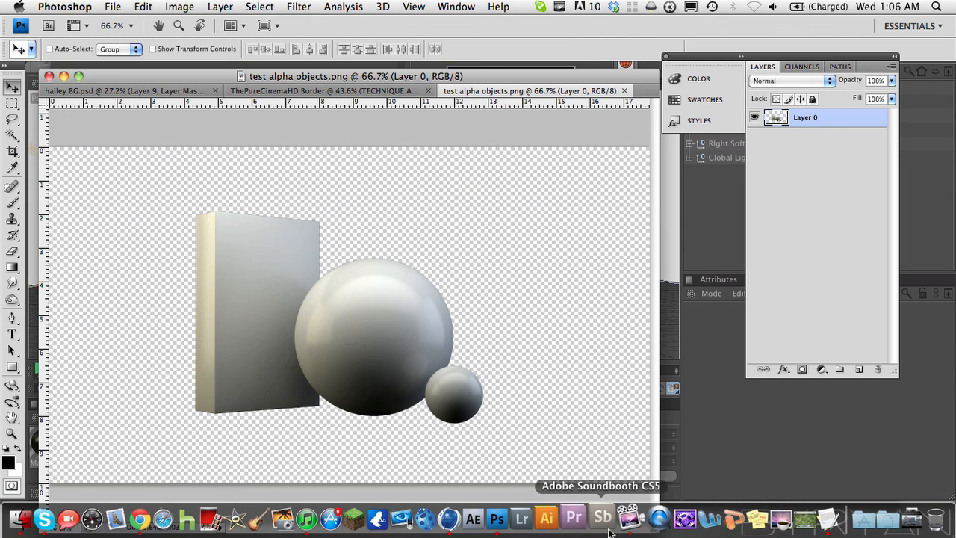
mouse_move(637, 26)
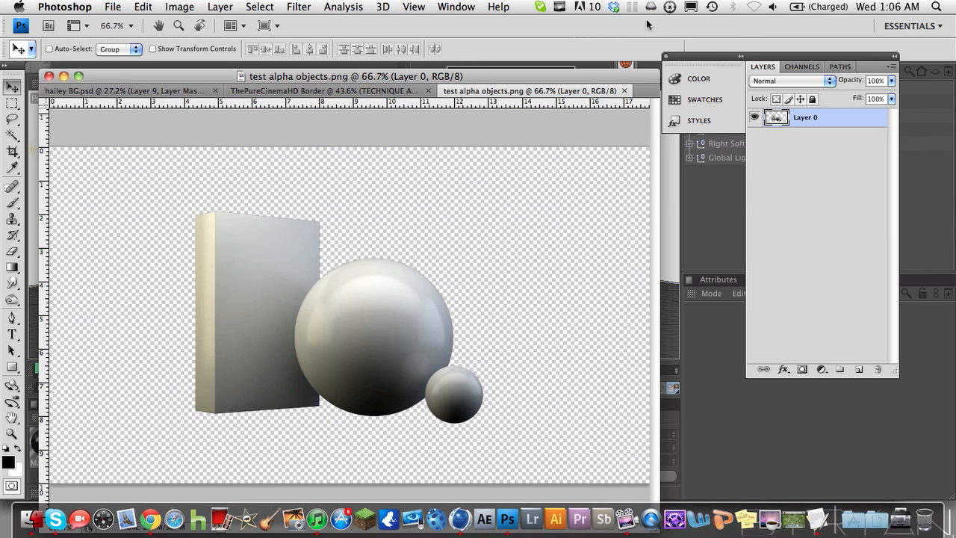